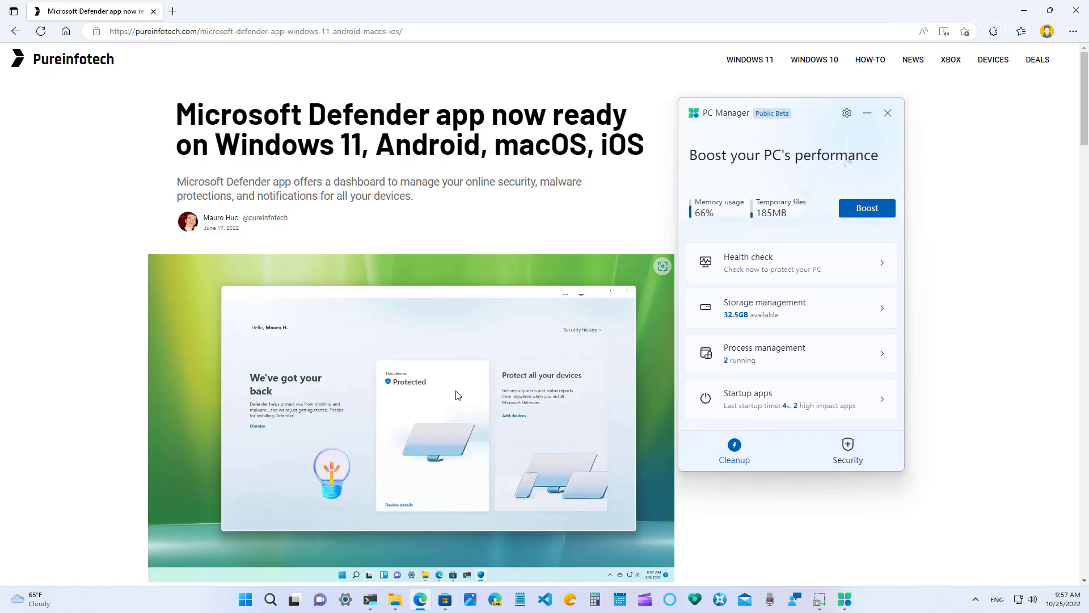
Step: Run Boost to clear 185MB of temporary files and drop memory usage to 51%
left_click(1049, 11)
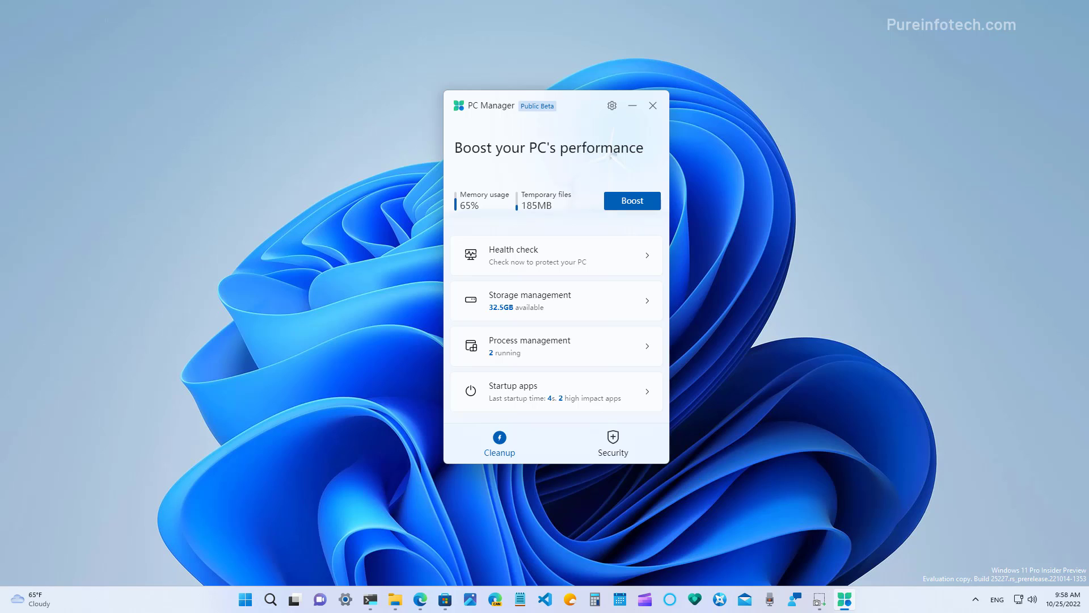
mouse_move(619, 215)
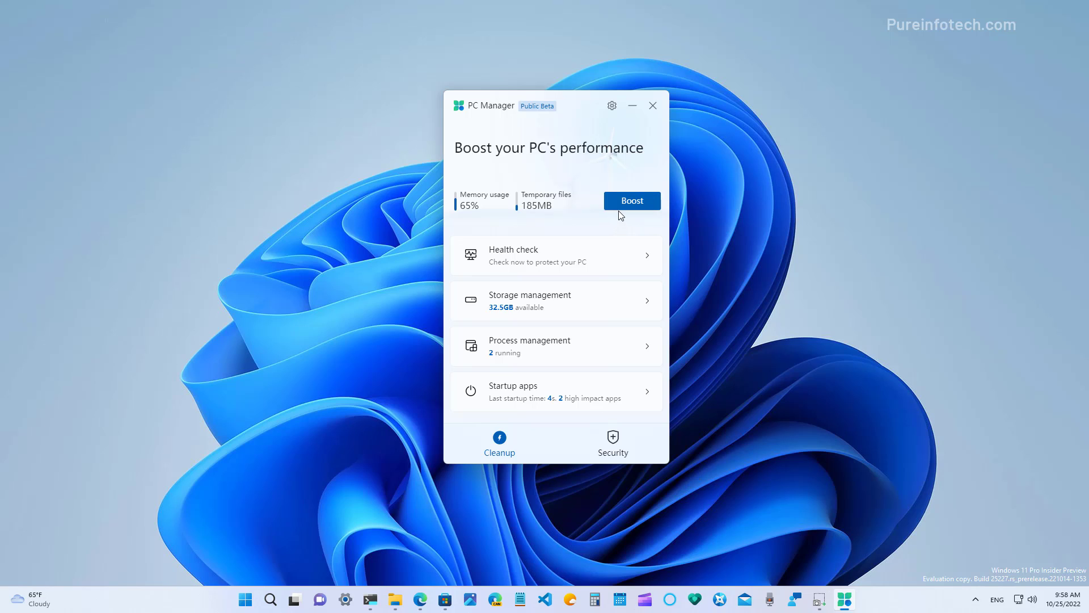
mouse_move(582, 231)
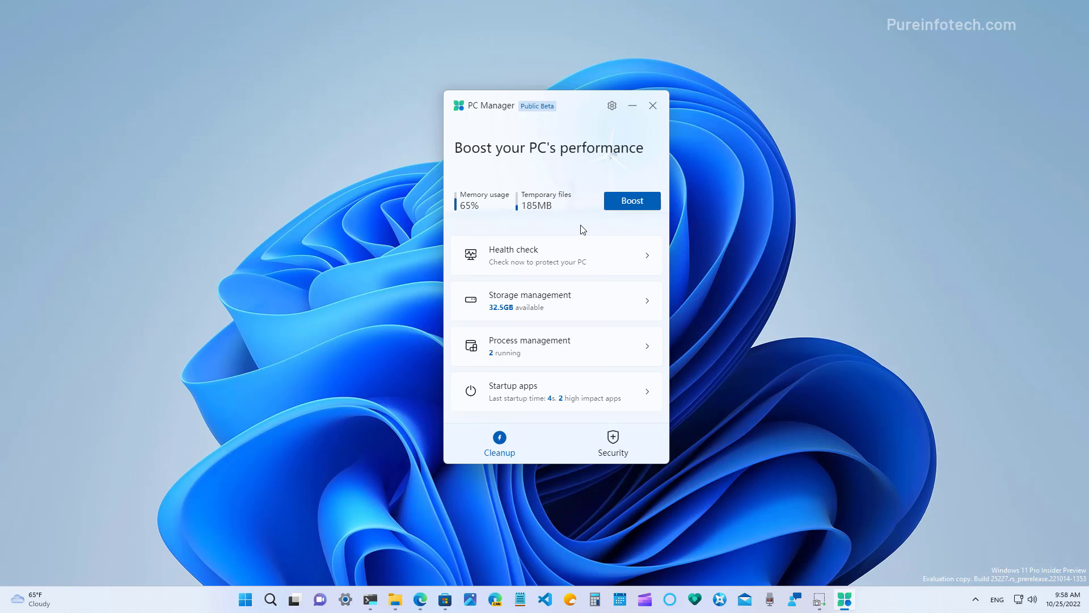
mouse_move(627, 230)
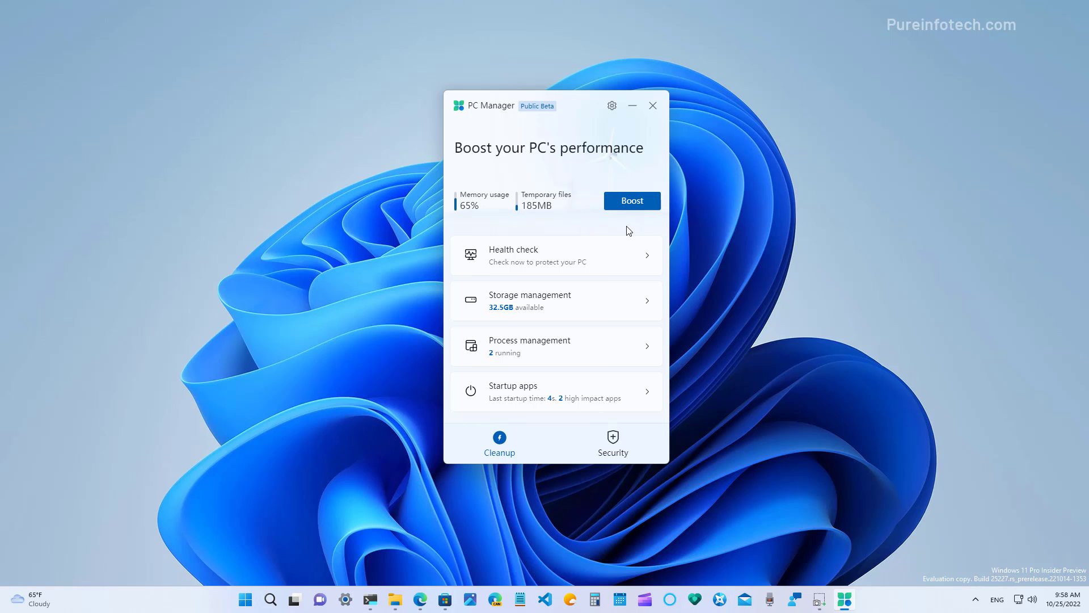
left_click(631, 201)
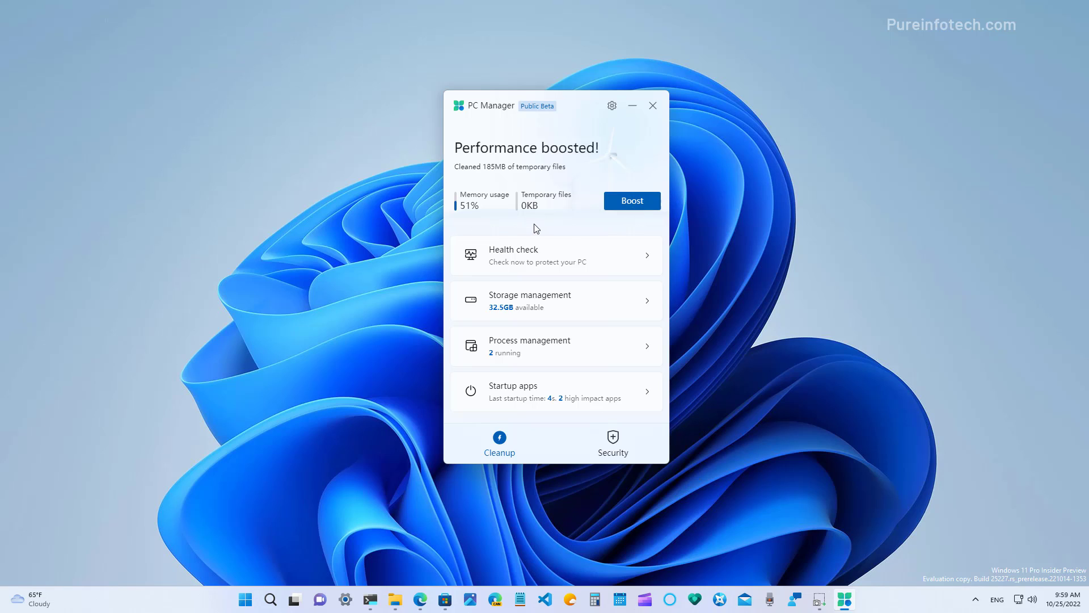
mouse_move(546, 224)
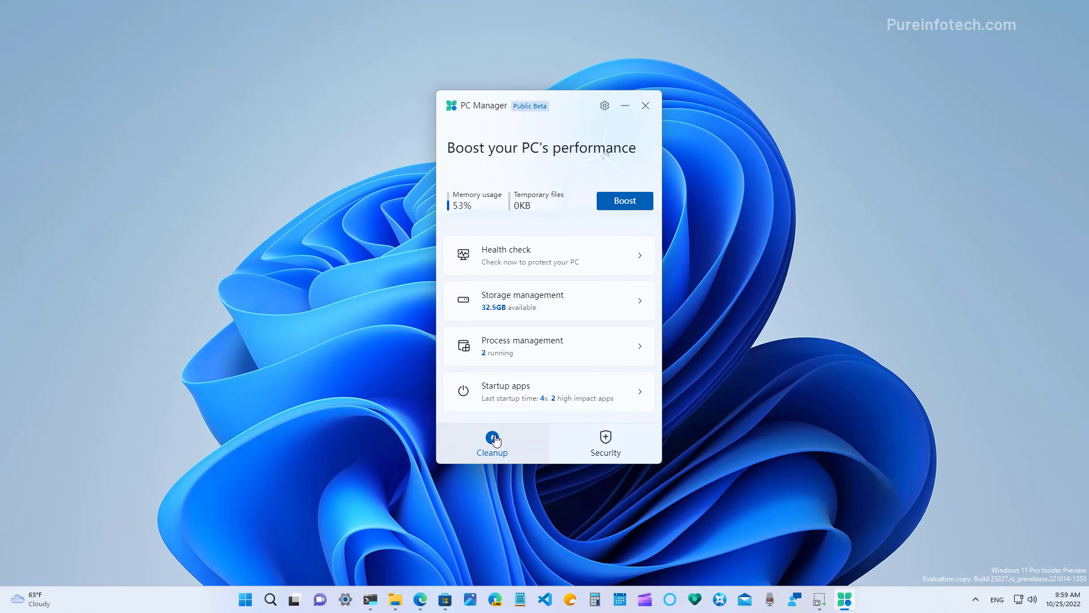
left_click(604, 443)
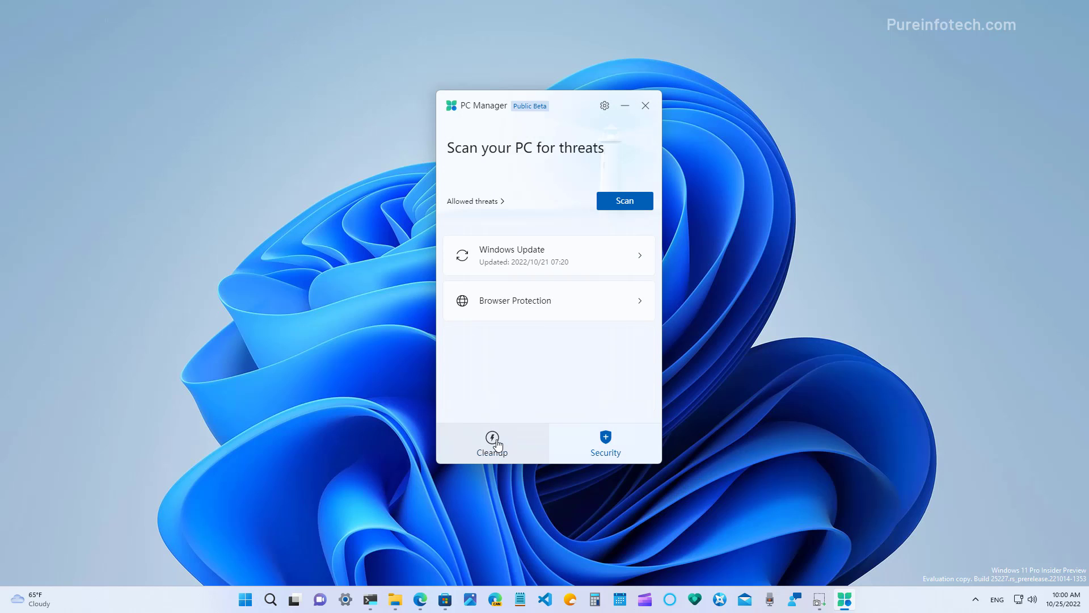
left_click(491, 443)
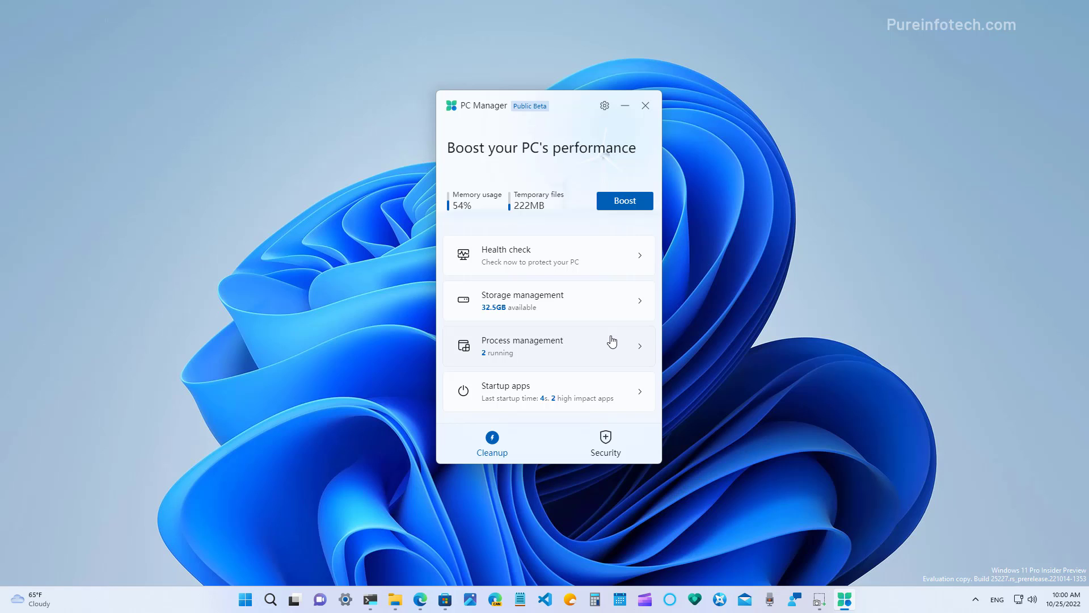
mouse_move(538, 262)
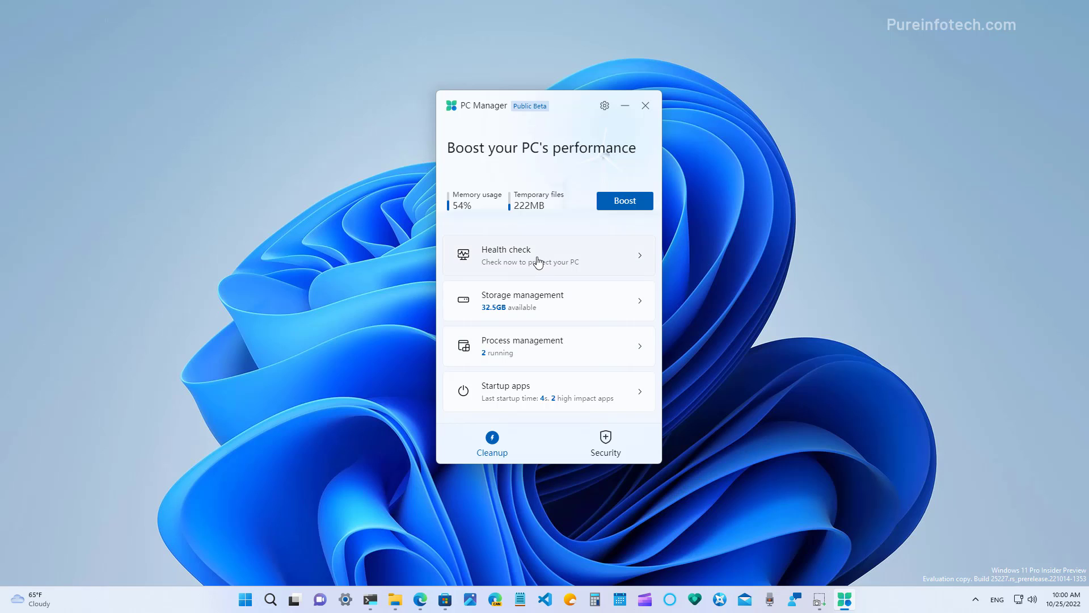
Step: Run a health check and proceed with the suggested cleanup items
left_click(491, 442)
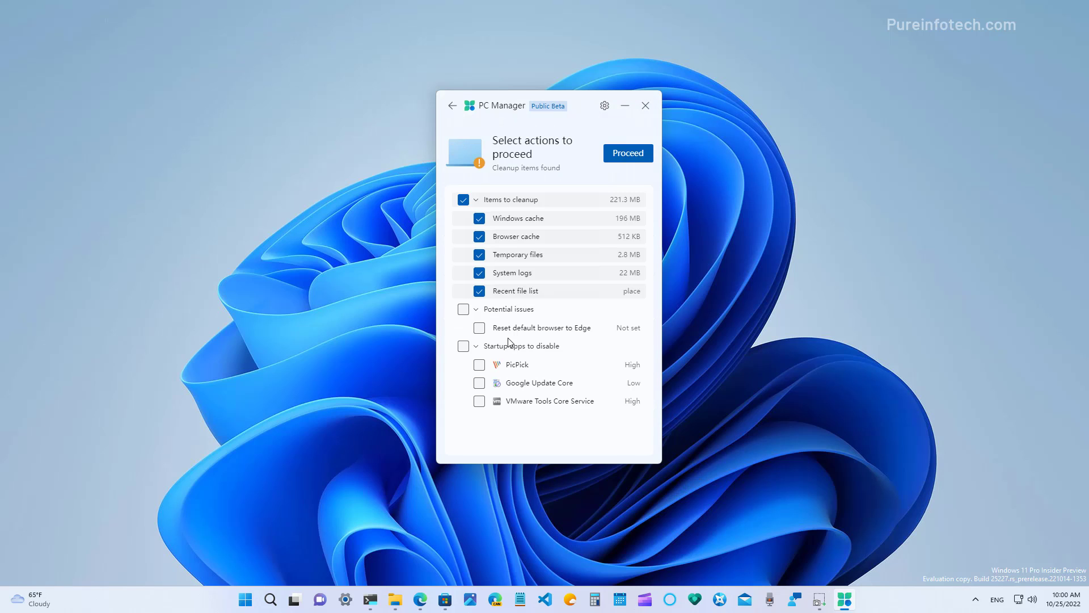
mouse_move(532, 329)
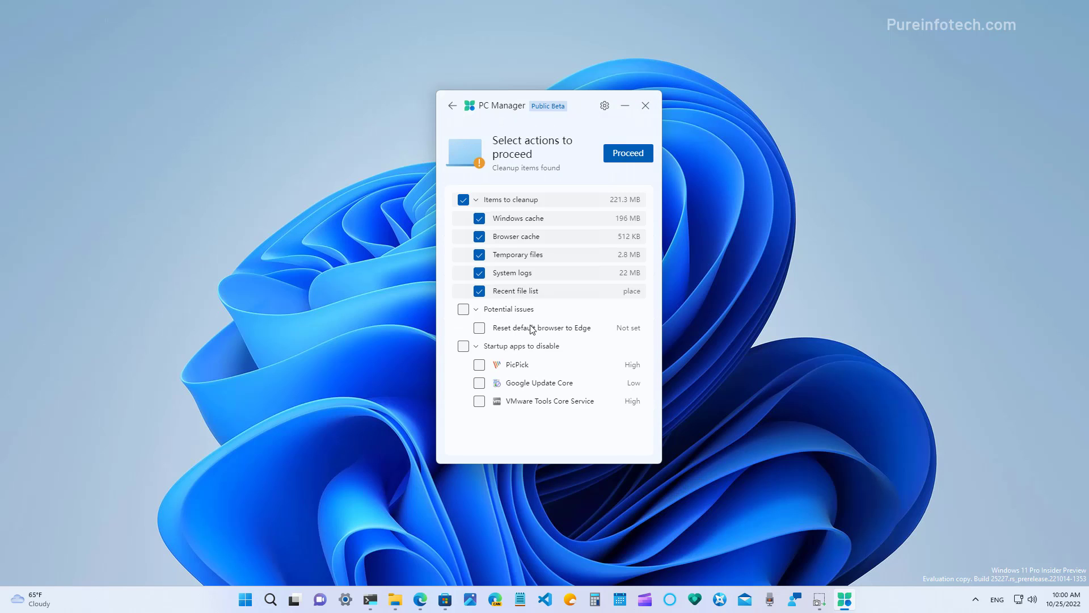
mouse_move(550, 261)
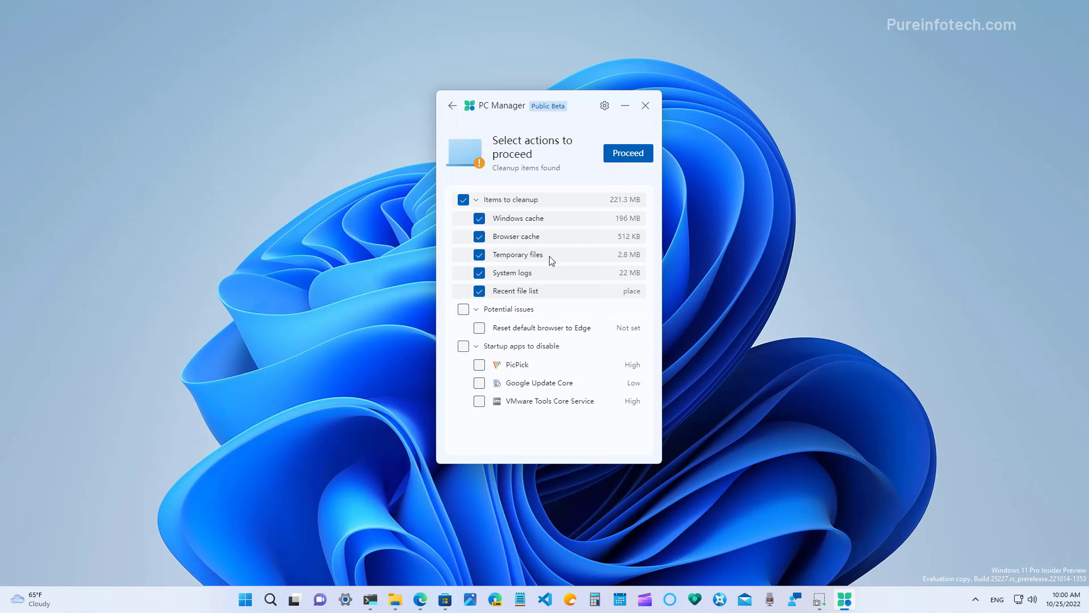
mouse_move(598, 201)
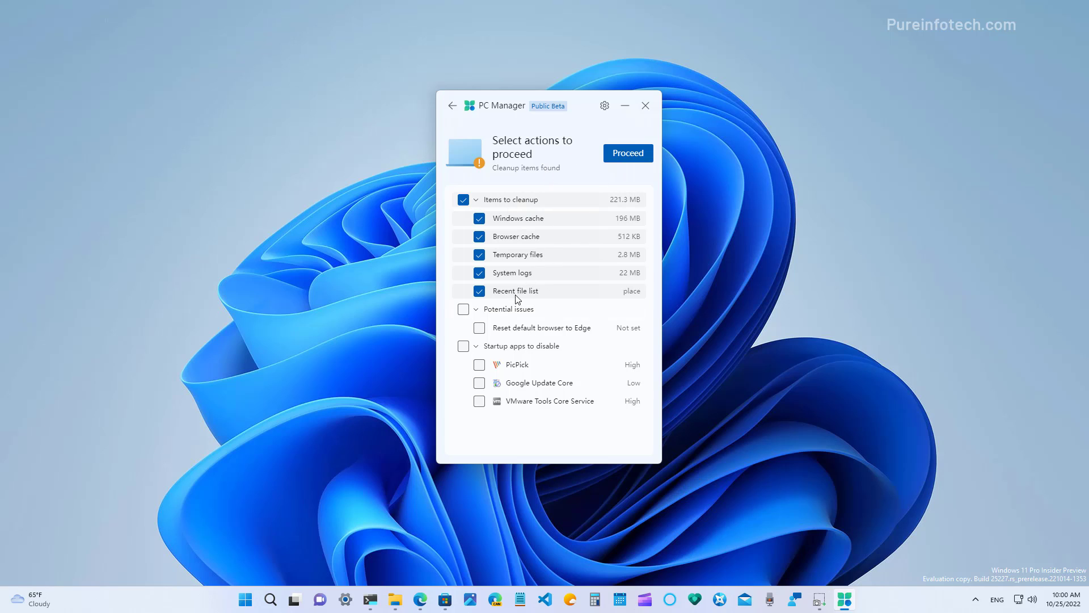
left_click(626, 153)
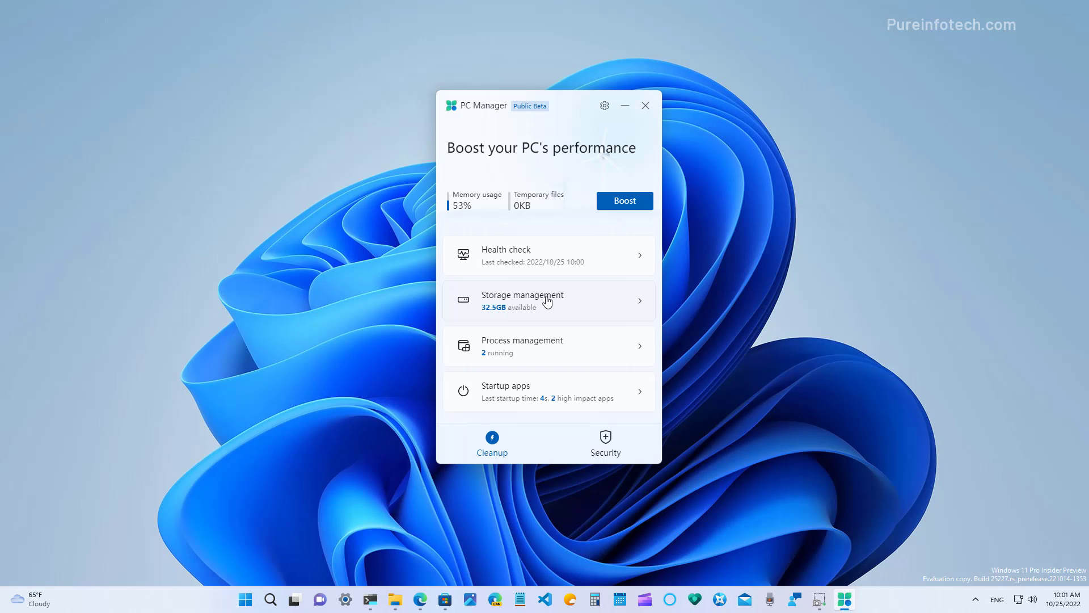
Step: Start a deep cleanup from Storage management, then bring up the large-file finder for drive C:
left_click(548, 300)
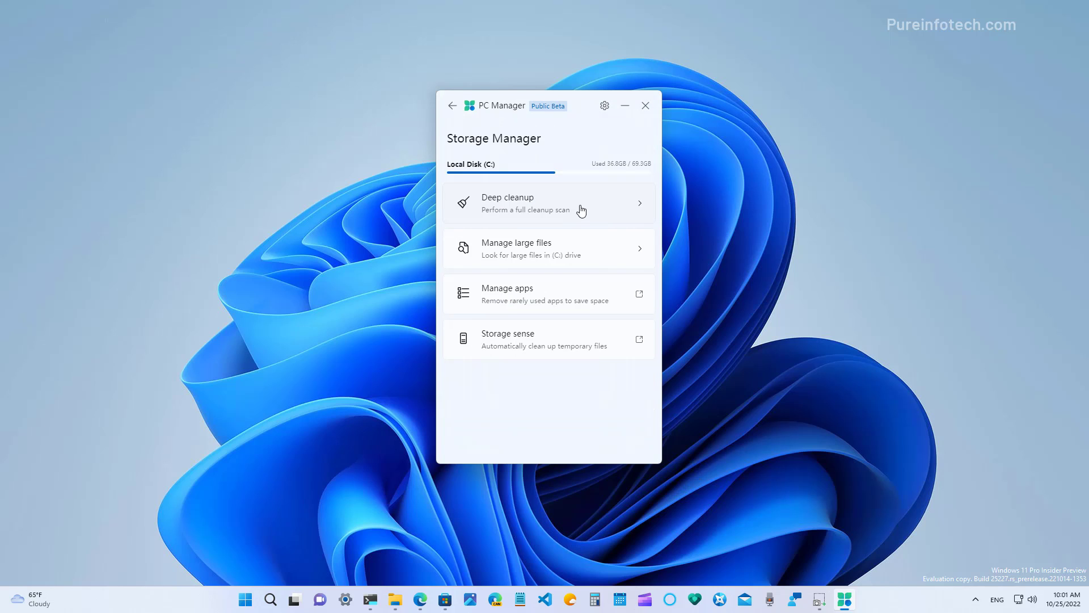
left_click(548, 203)
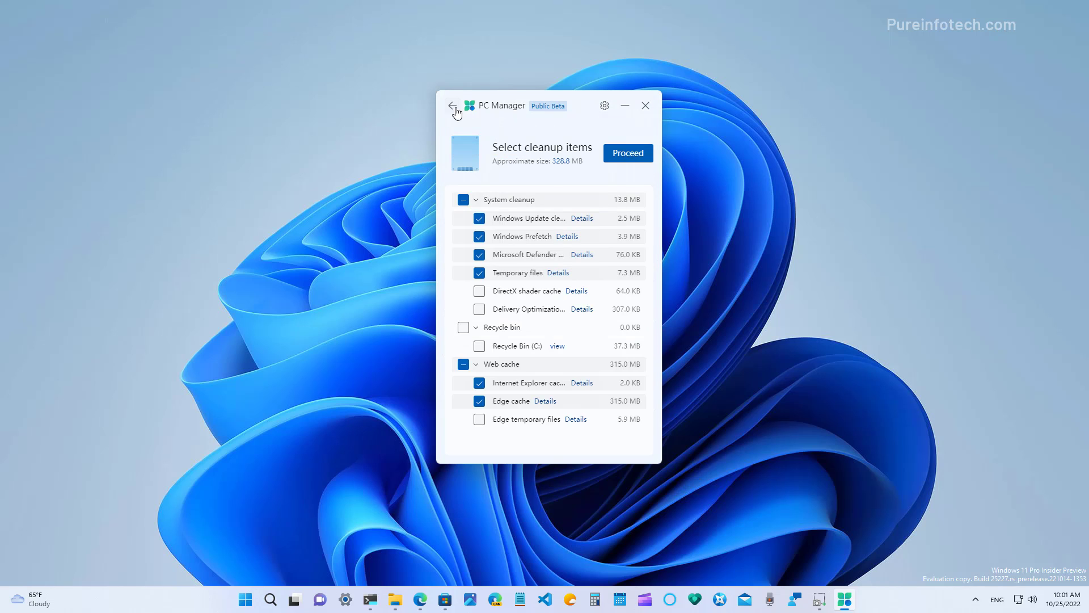
left_click(454, 104)
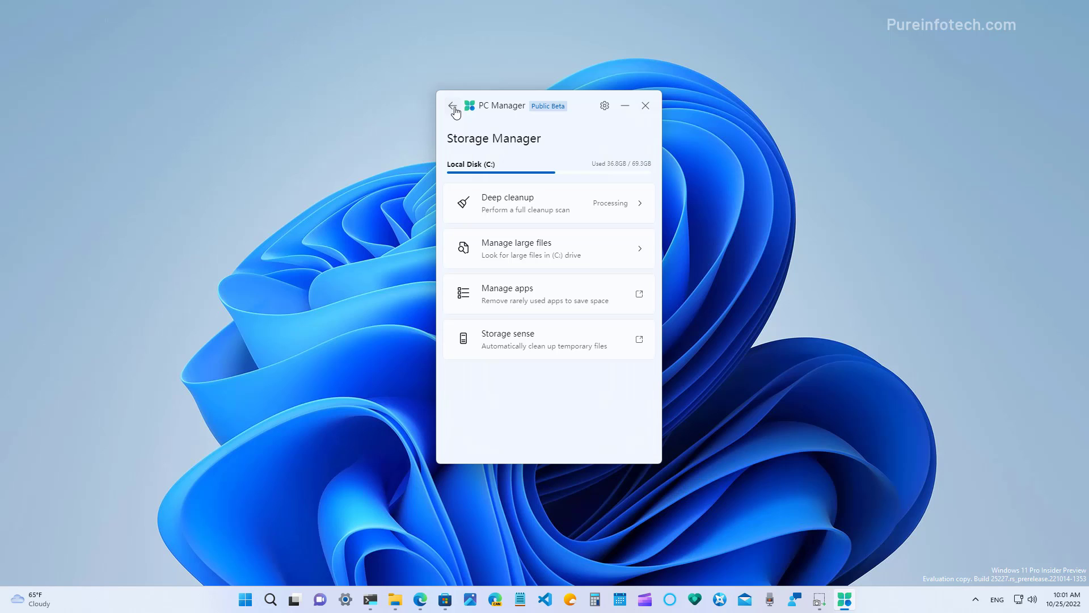
left_click(516, 248)
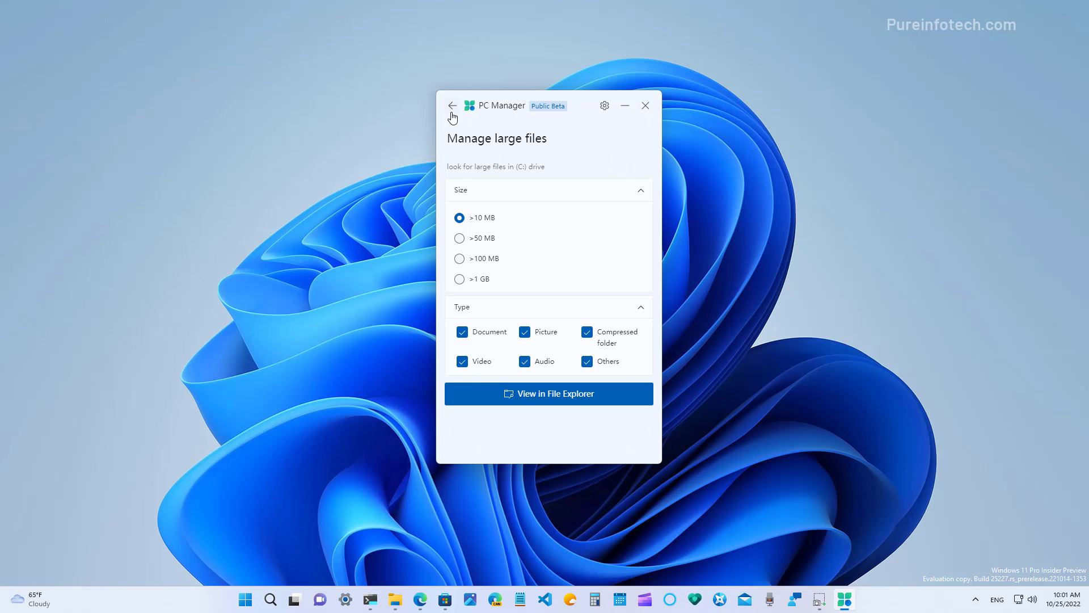
Step: Review Installed apps and Storage Sense in Windows Settings, then return to the PC Manager home page
left_click(453, 105)
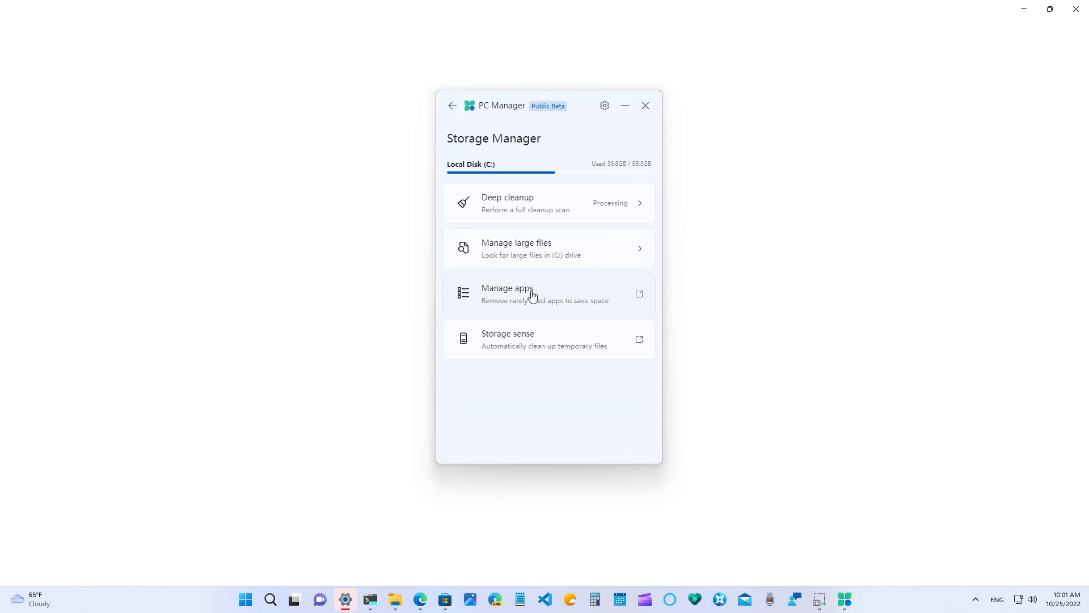
mouse_move(432, 302)
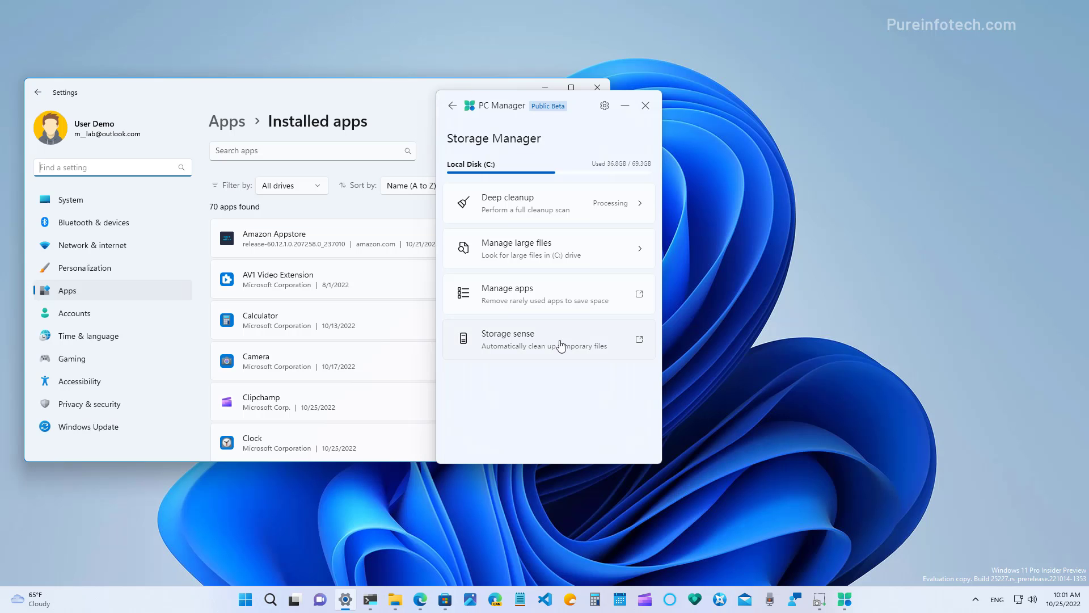
left_click(507, 338)
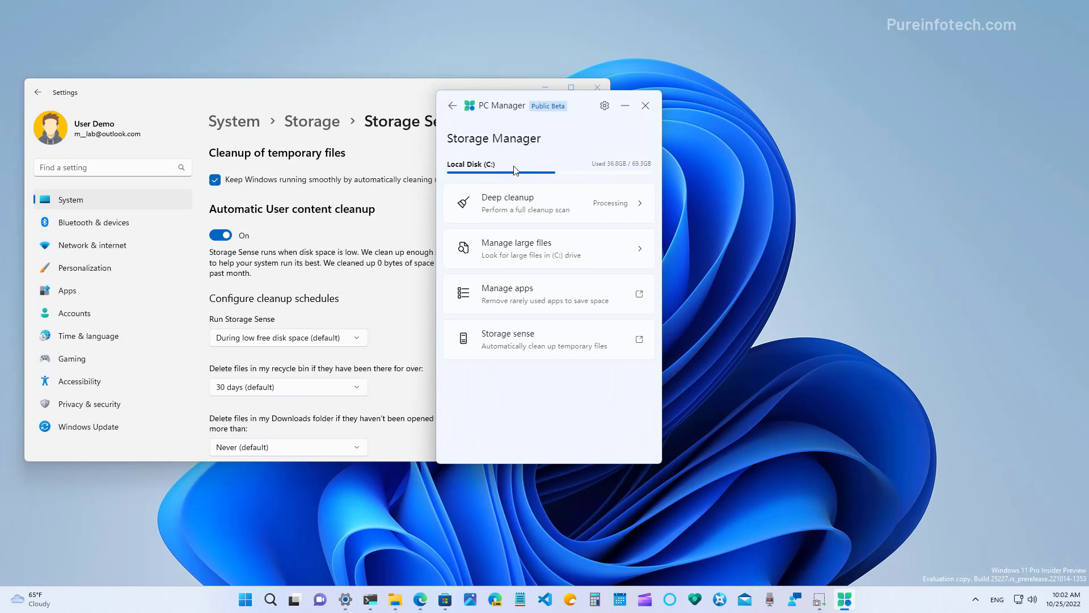
mouse_move(452, 105)
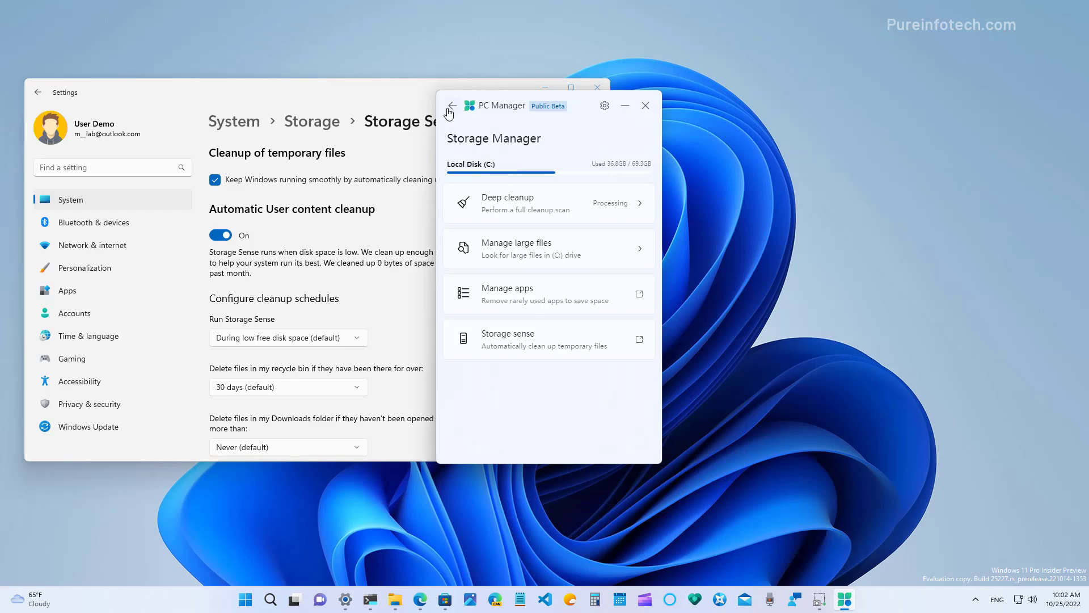
left_click(451, 106)
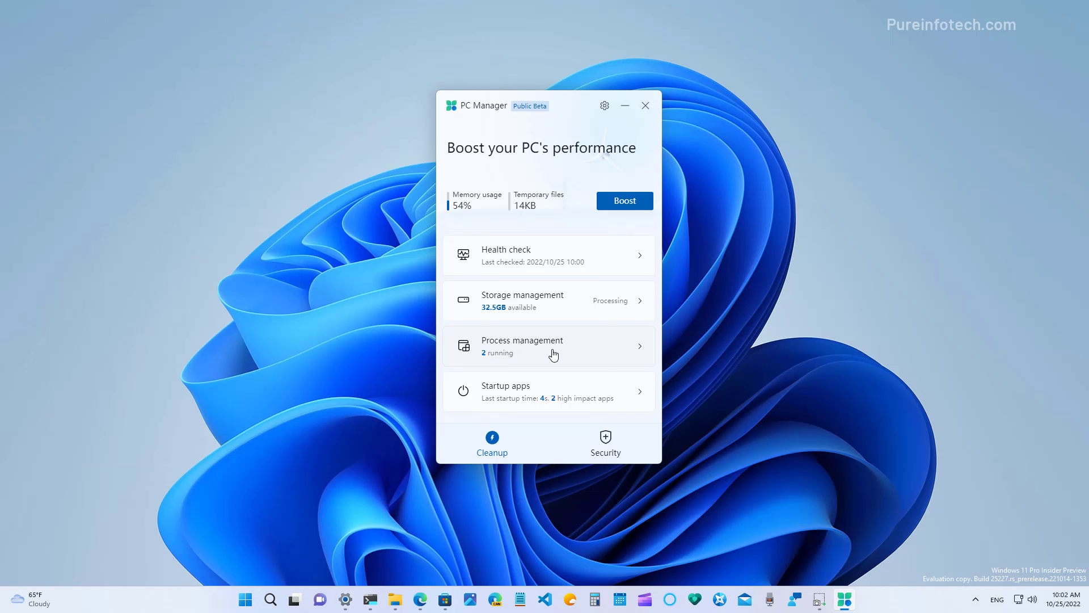
left_click(548, 346)
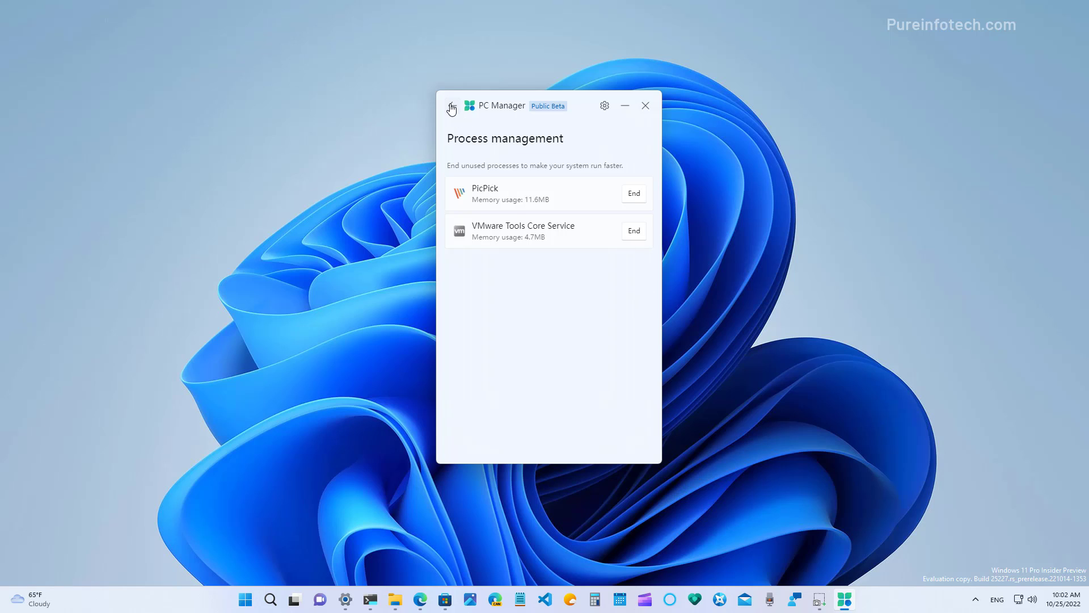
left_click(450, 106)
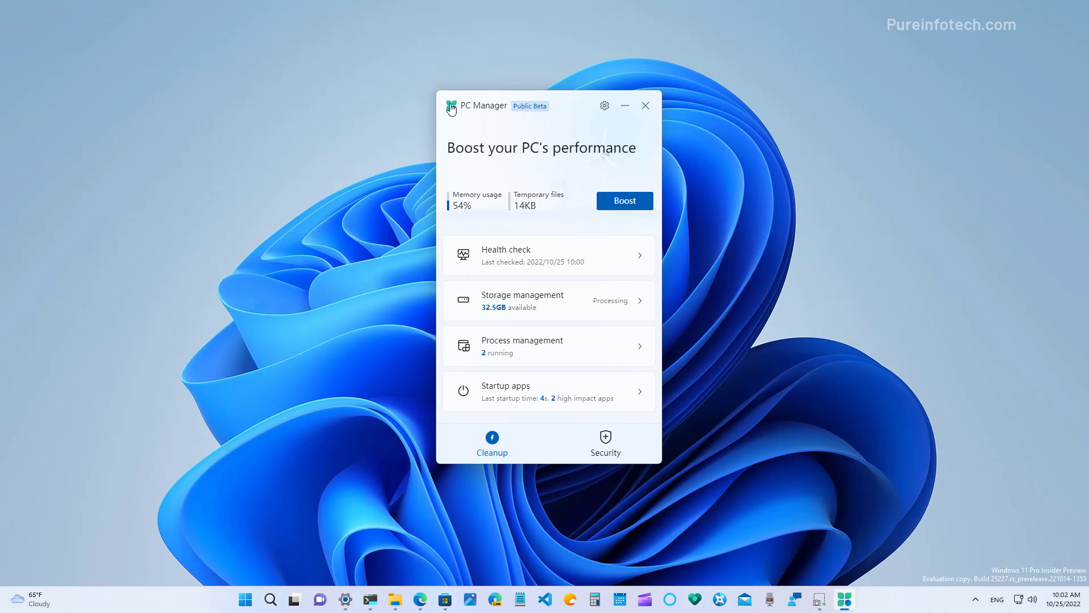
left_click(548, 391)
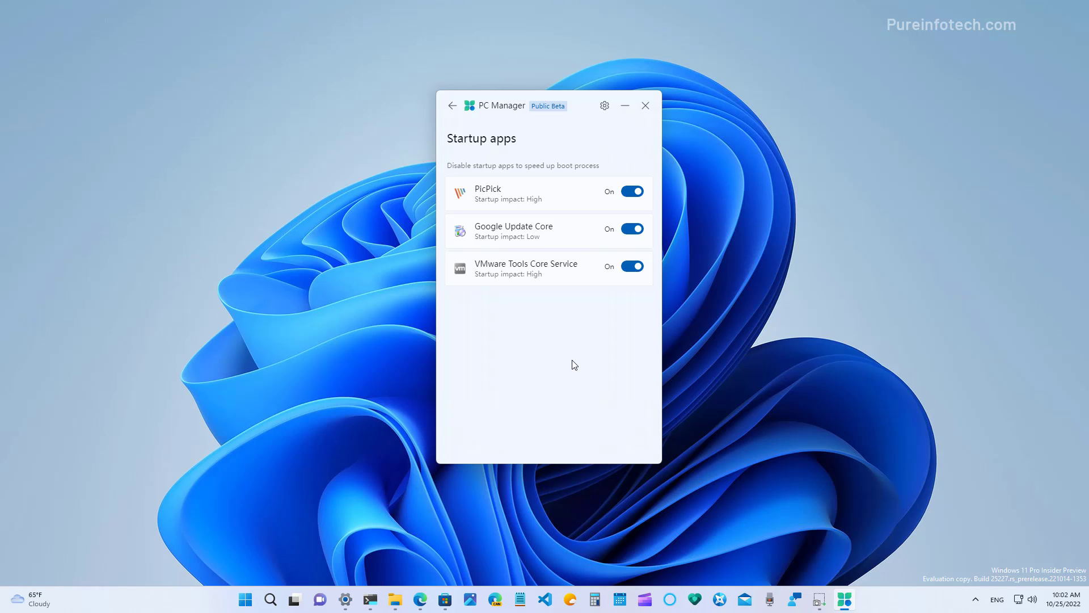
mouse_move(541, 361)
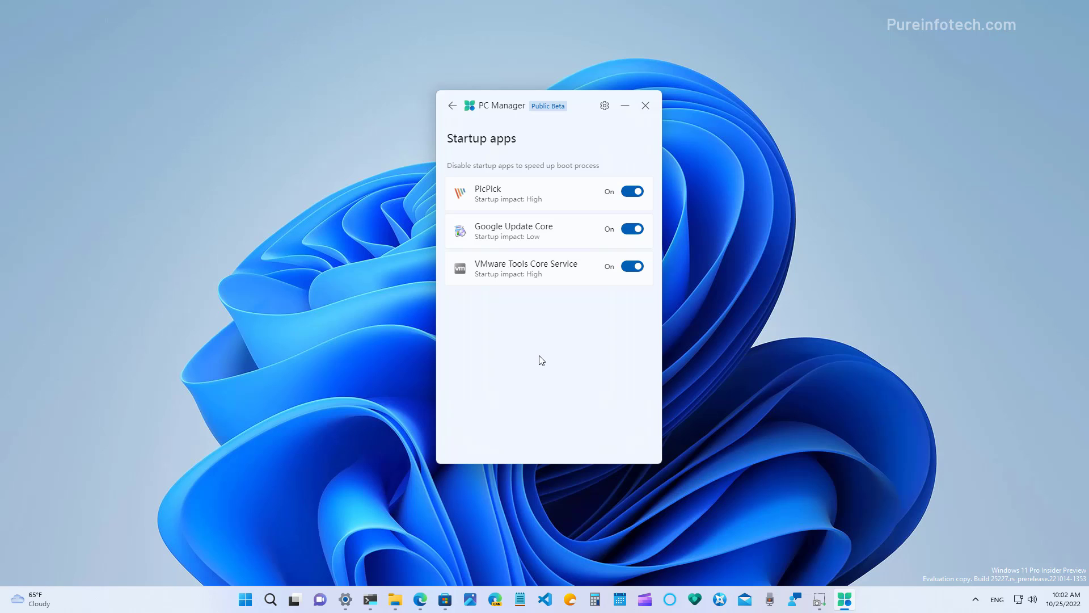
left_click(452, 105)
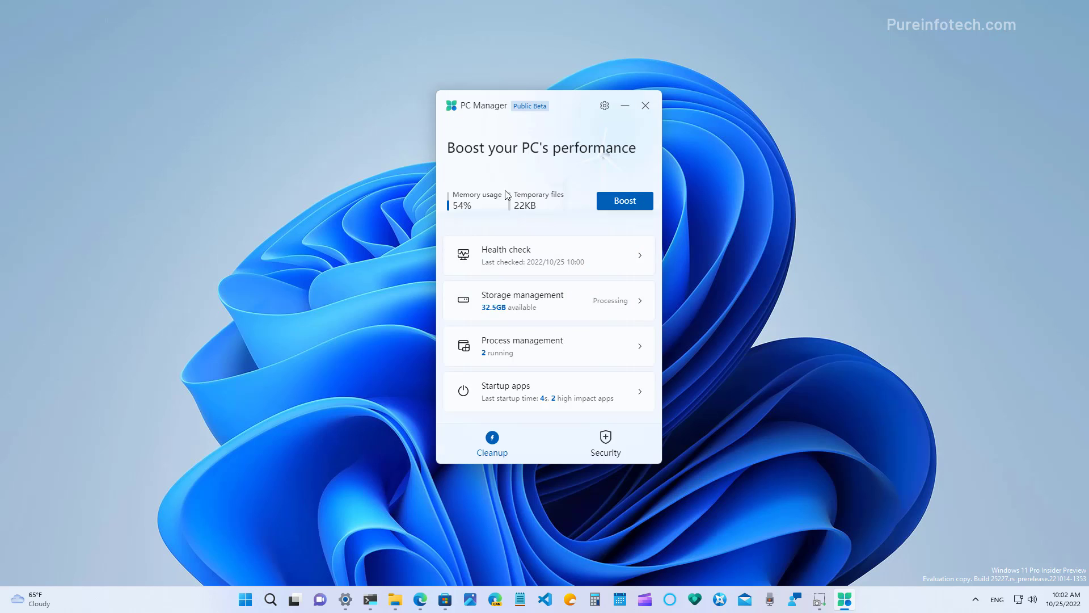
mouse_move(550, 418)
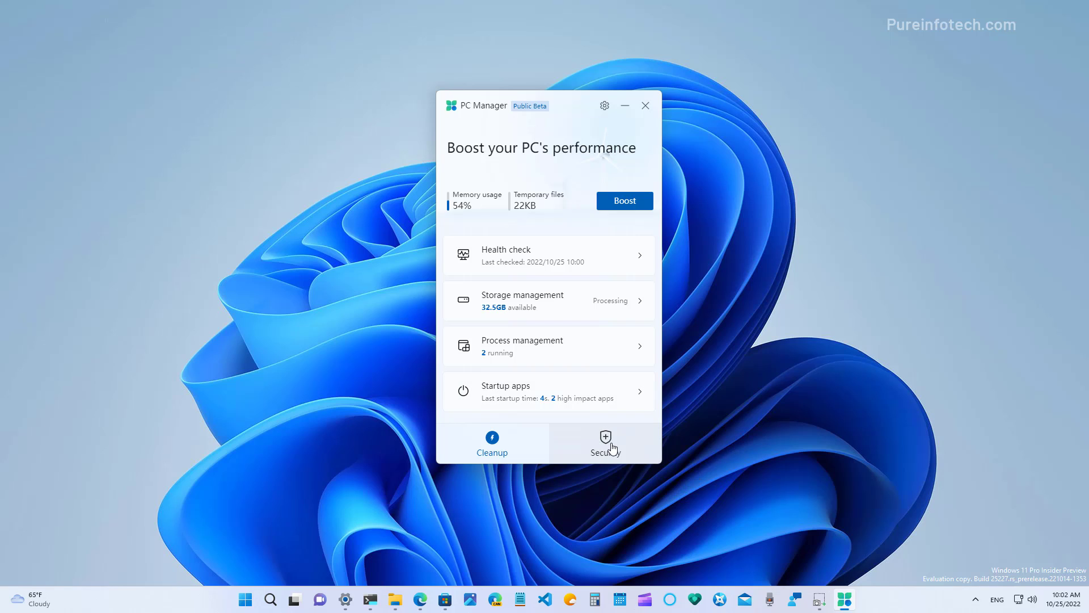
Step: Switch to Security and refresh the Windows Update check, which reports updates available
left_click(605, 443)
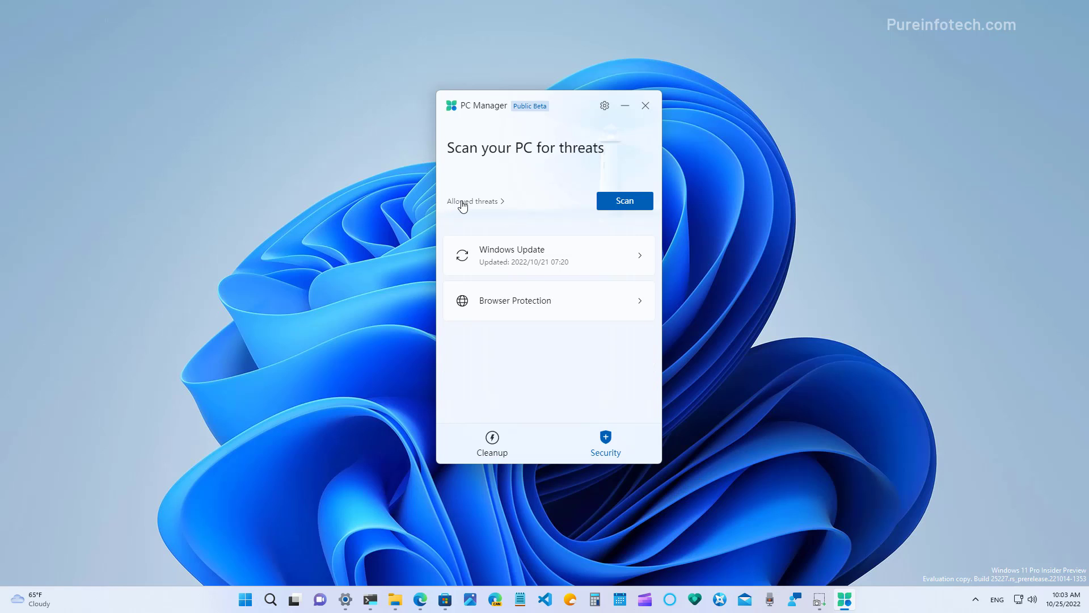
mouse_move(606, 206)
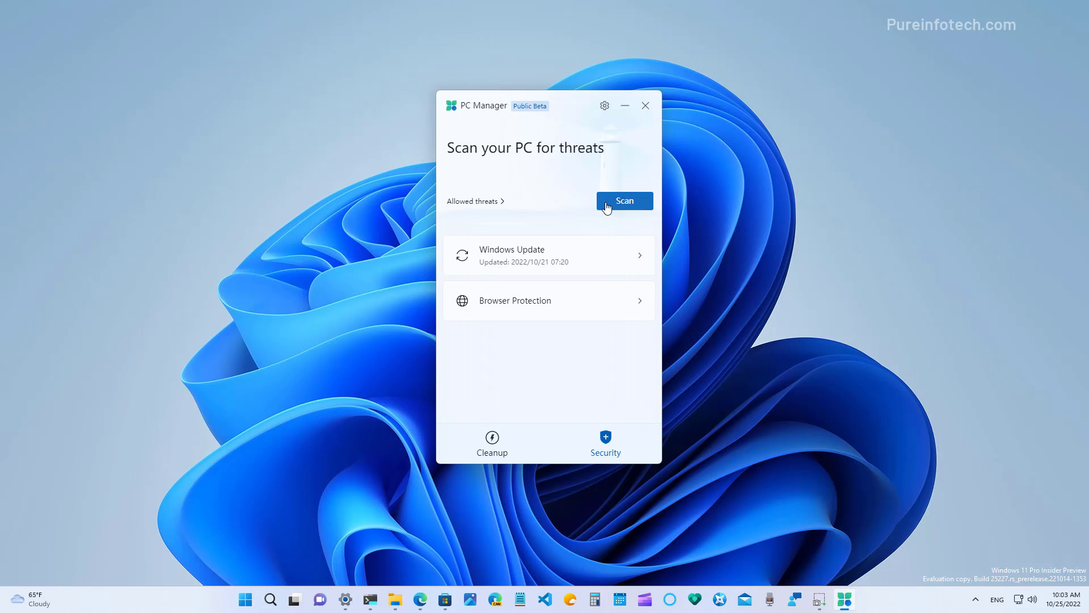
mouse_move(609, 210)
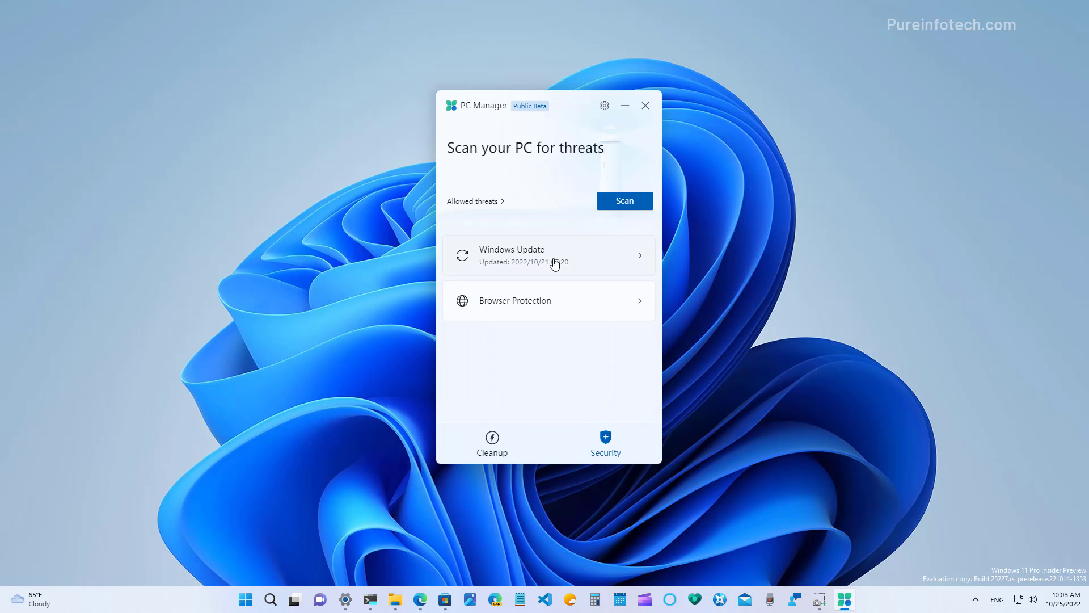
left_click(548, 255)
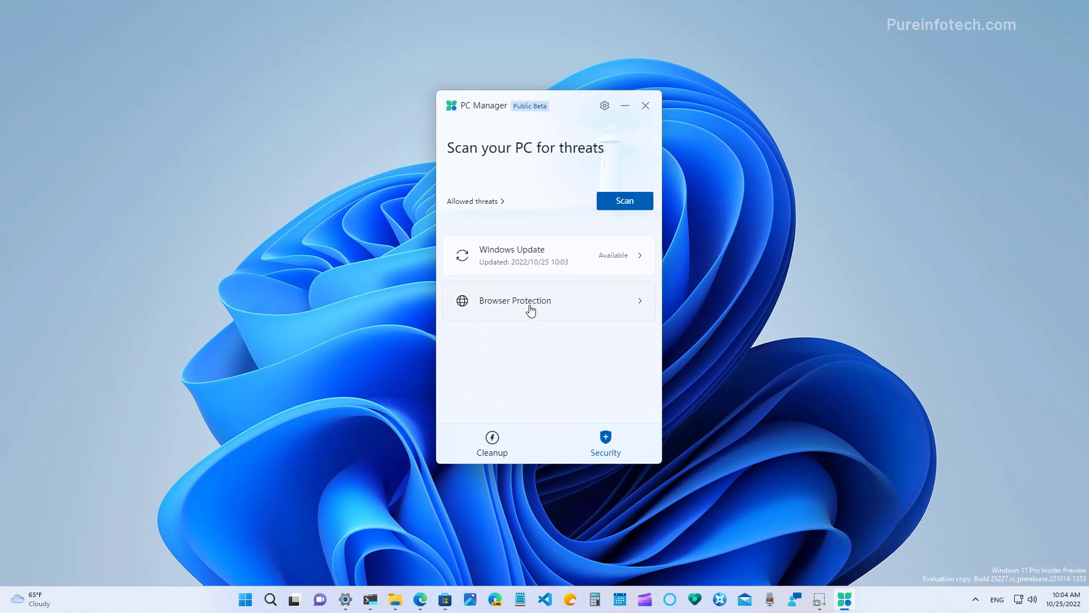
Step: View Browser Protection showing Google Chrome Canary as default, then return to the Cleanup overview
left_click(514, 299)
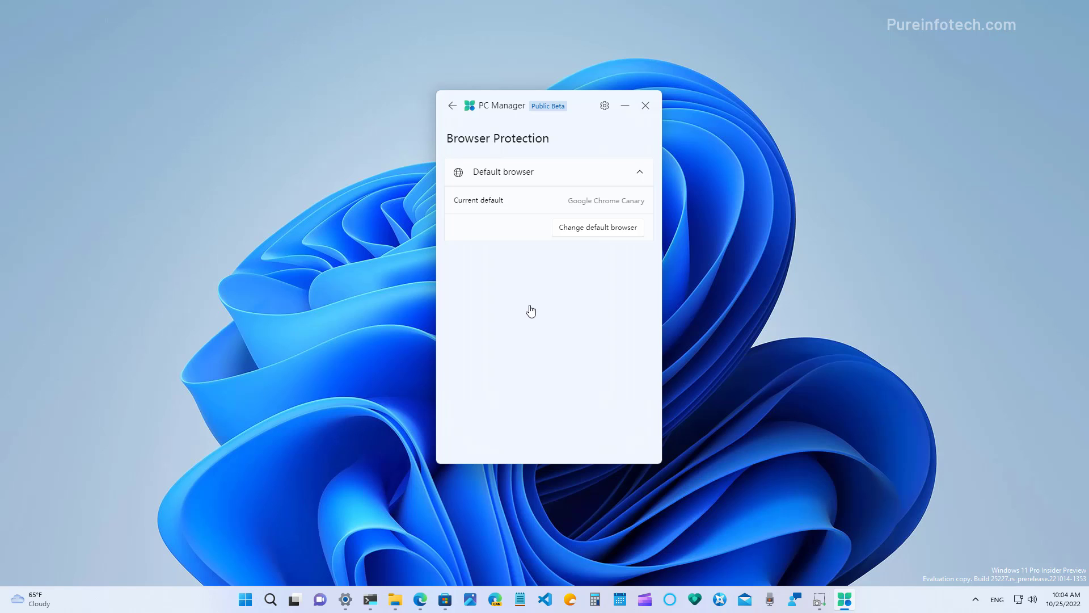
left_click(595, 227)
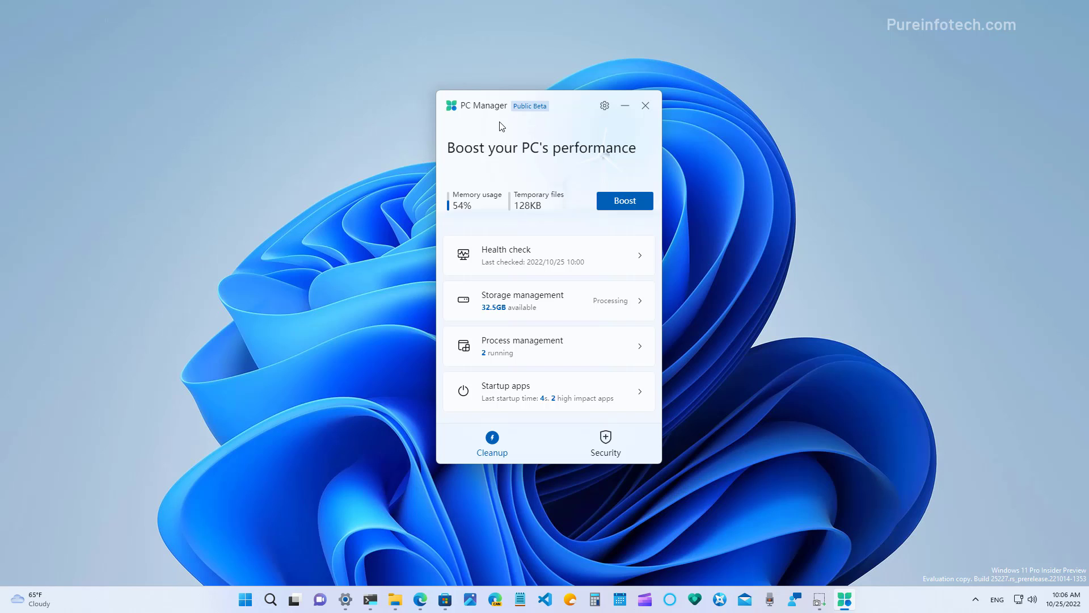
mouse_move(556, 139)
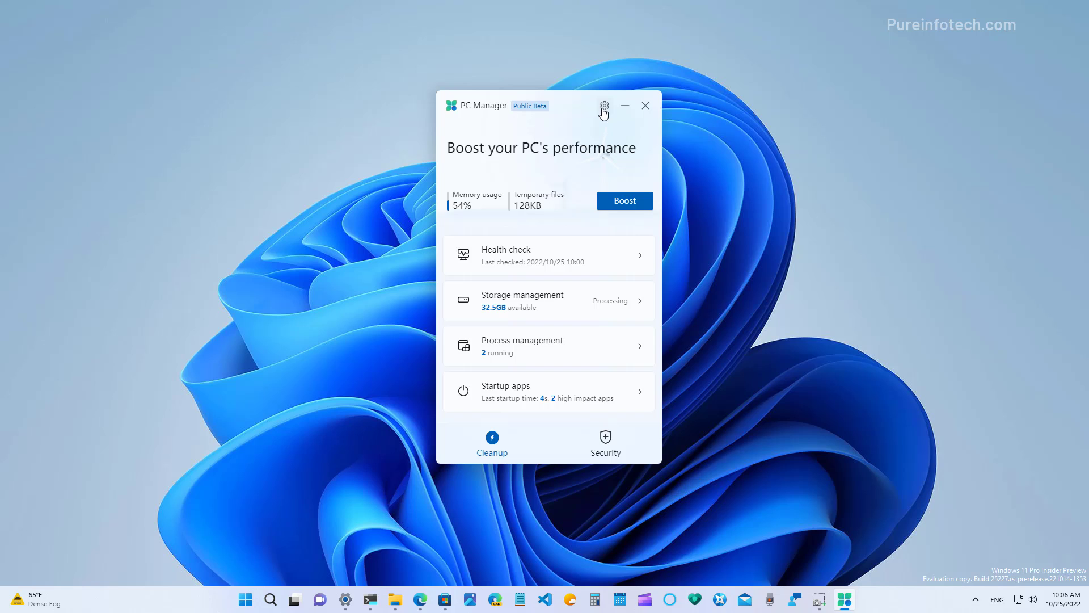
left_click(602, 106)
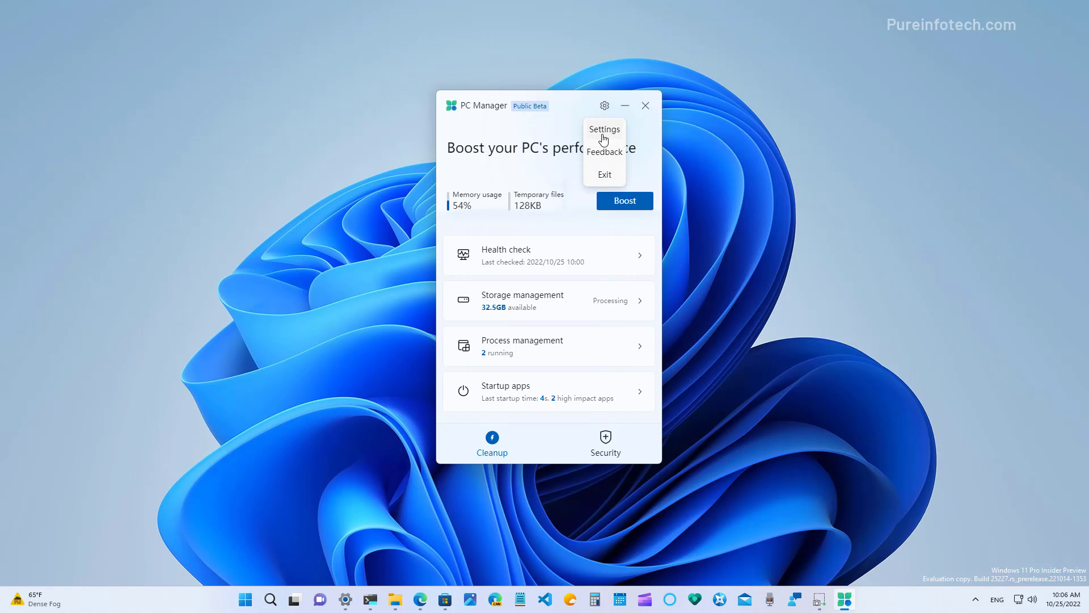
left_click(604, 129)
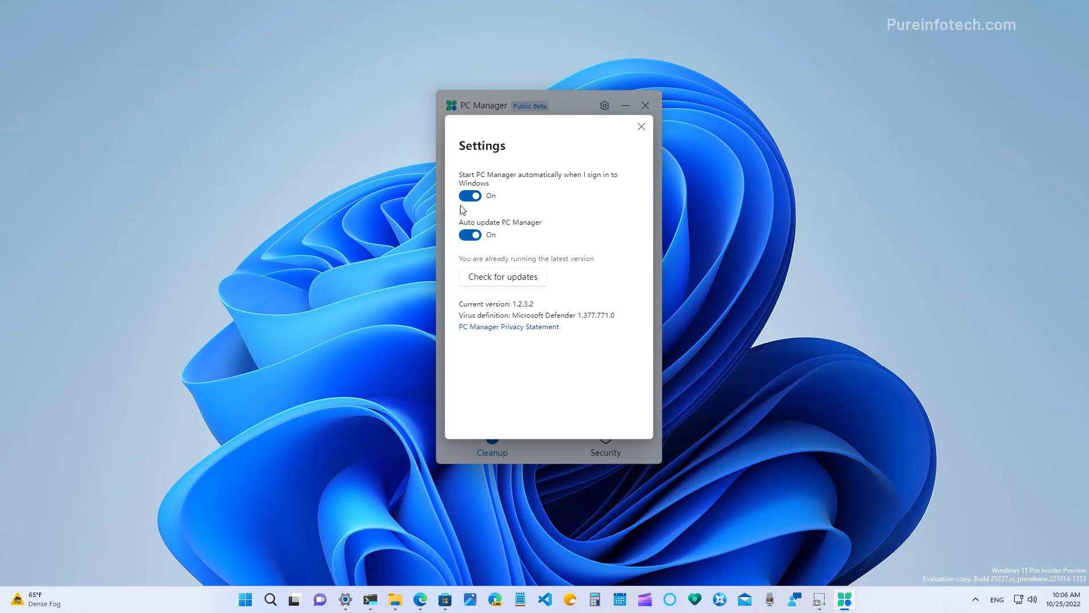
mouse_move(556, 202)
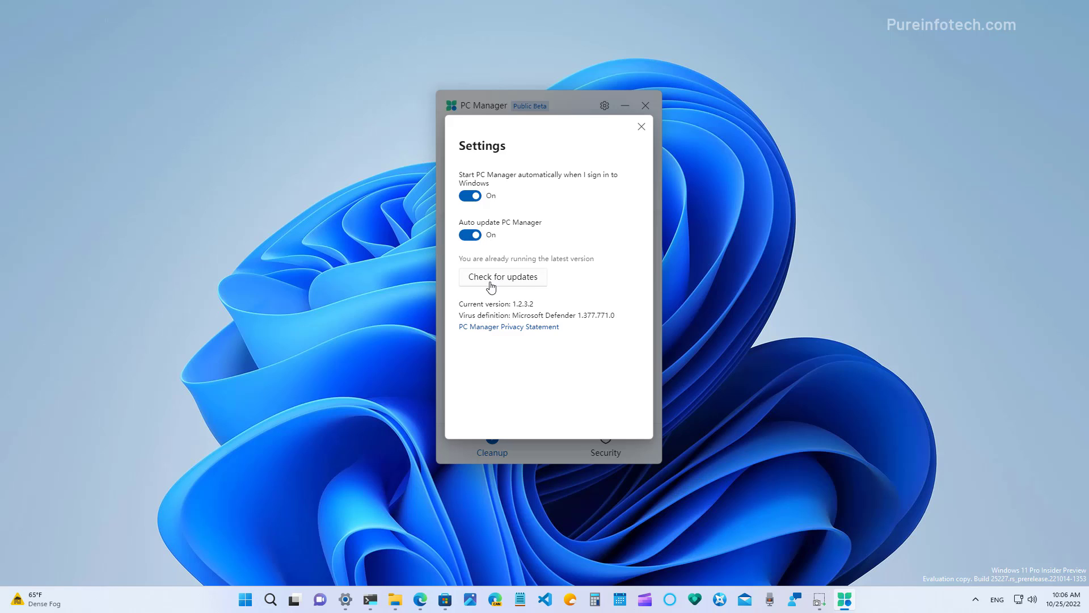
mouse_move(484, 287)
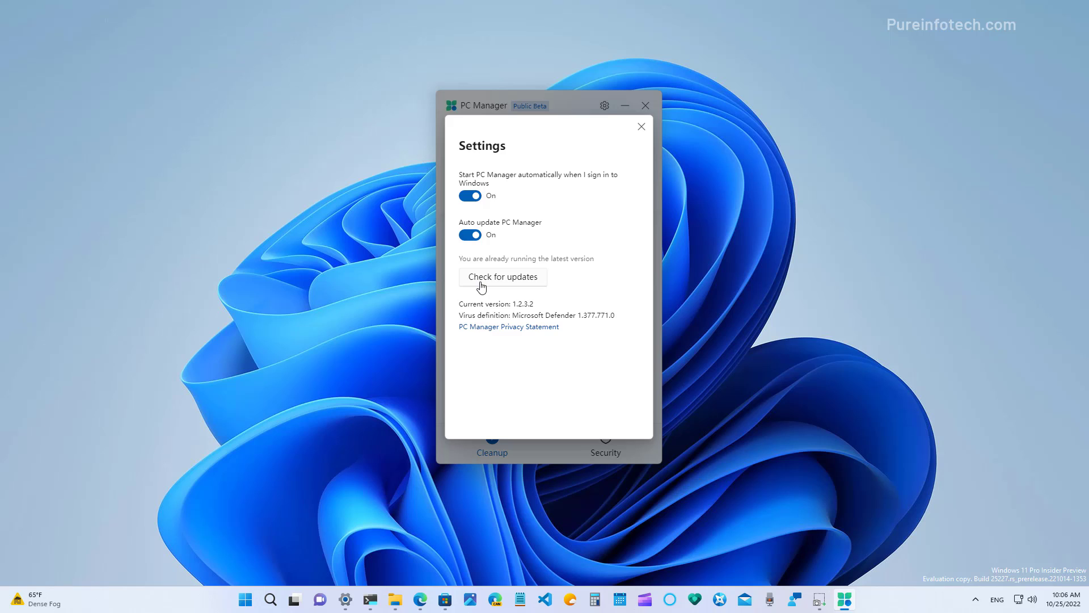
left_click(640, 126)
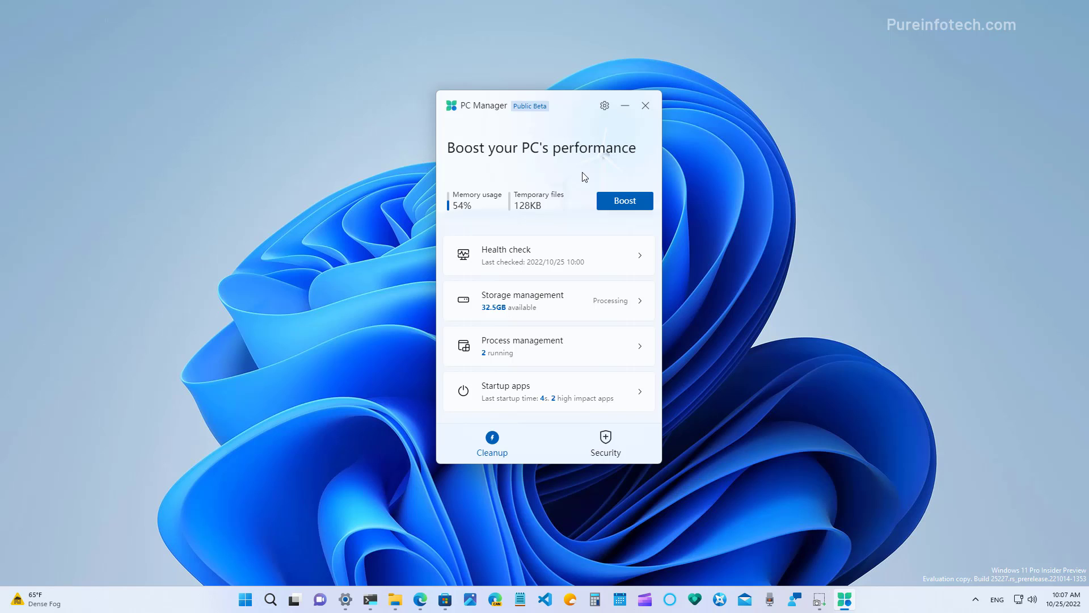